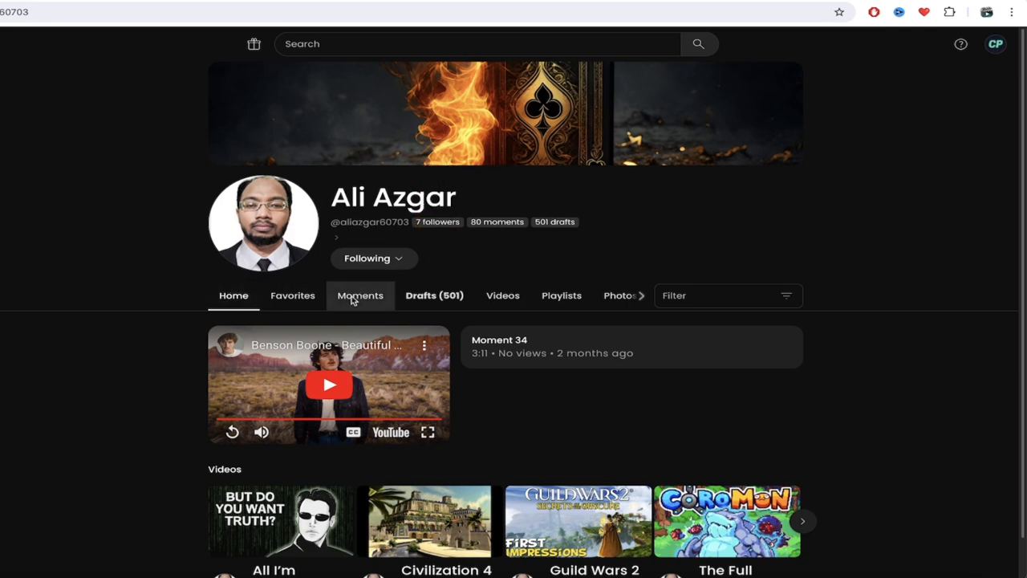
Step: Show the creator's Moments grid and scroll through published moments like Sistine Chapel
{"action": "left_click", "coordinate": [360, 295]}
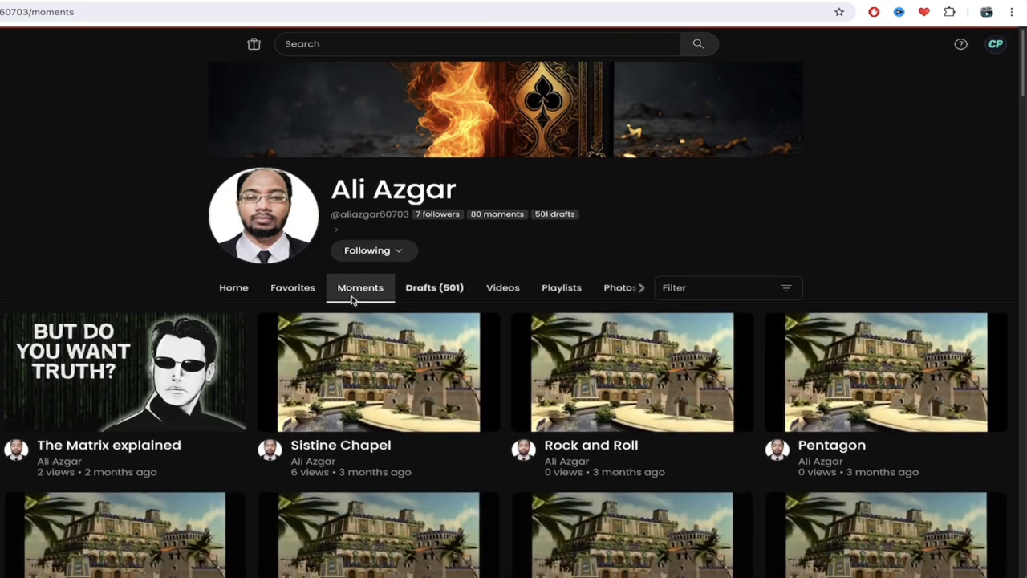
{"action": "scroll", "scroll_direction": "down", "scroll_amount": 3}
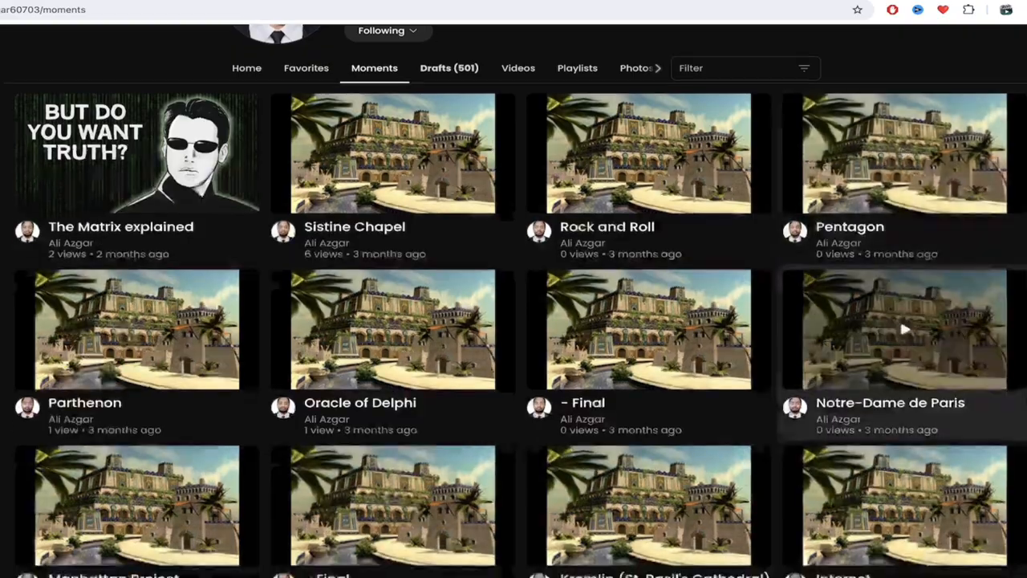
{"action": "scroll", "scroll_direction": "down", "scroll_amount": 3}
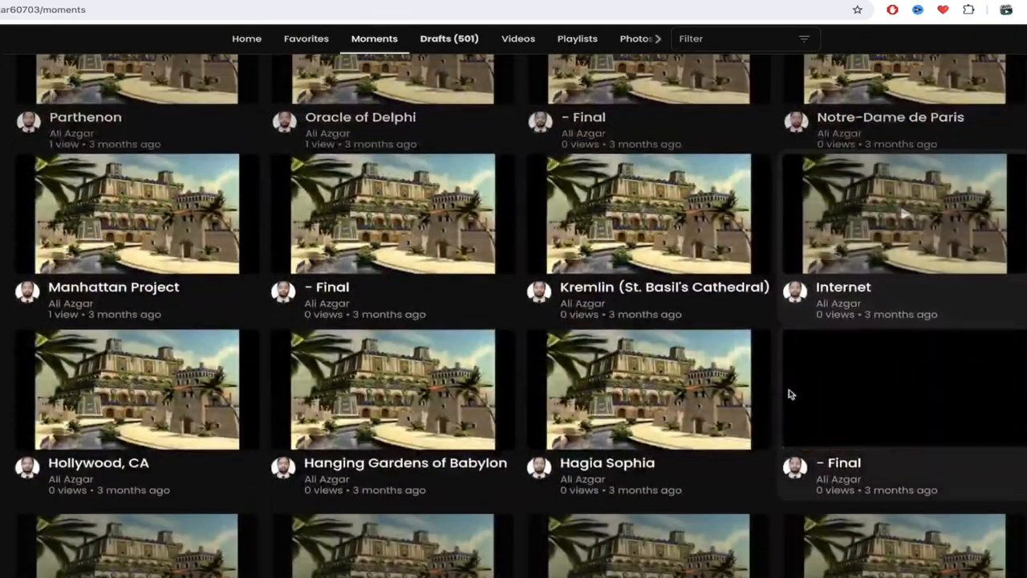
{"action": "scroll", "scroll_direction": "down", "scroll_amount": 3}
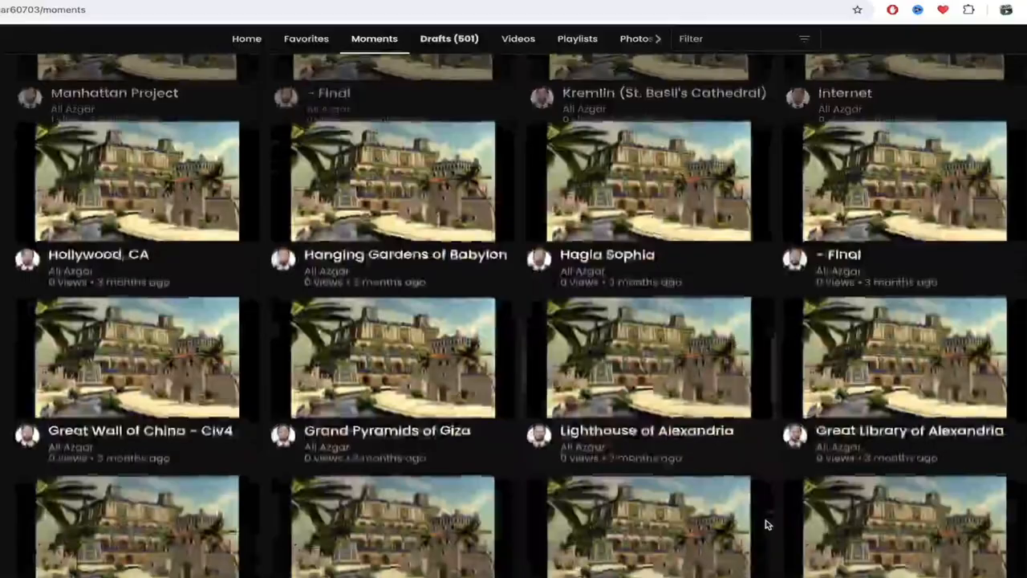
{"action": "scroll", "scroll_direction": "down", "scroll_amount": 3}
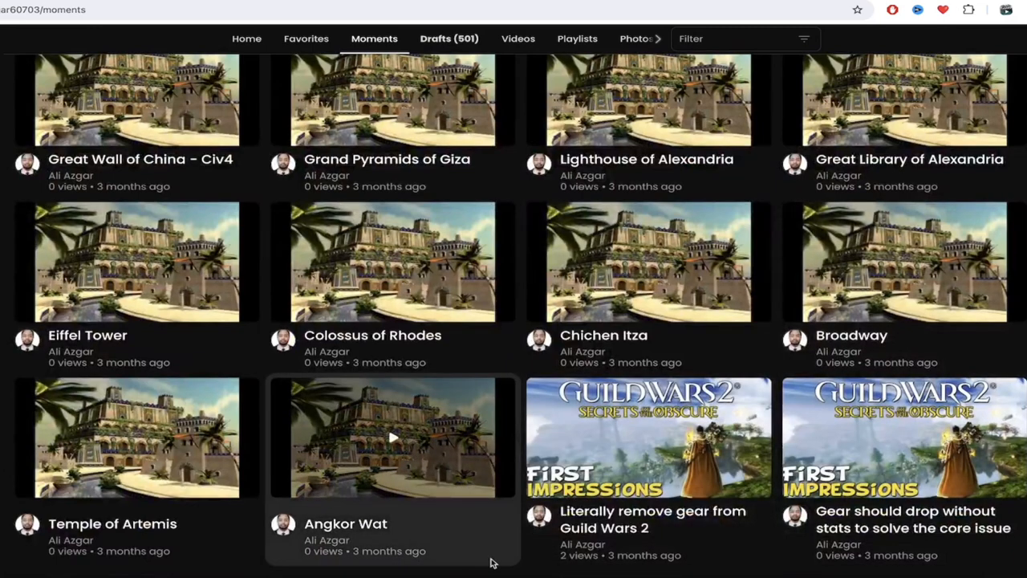
{"action": "scroll", "scroll_direction": "down", "scroll_amount": 3}
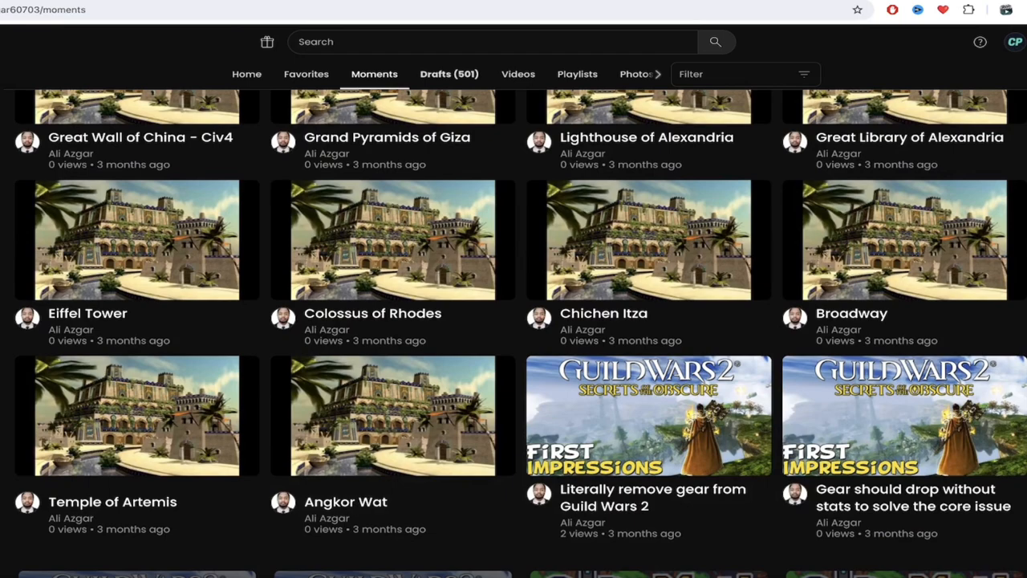
{"action": "scroll", "scroll_direction": "down", "scroll_amount": 3}
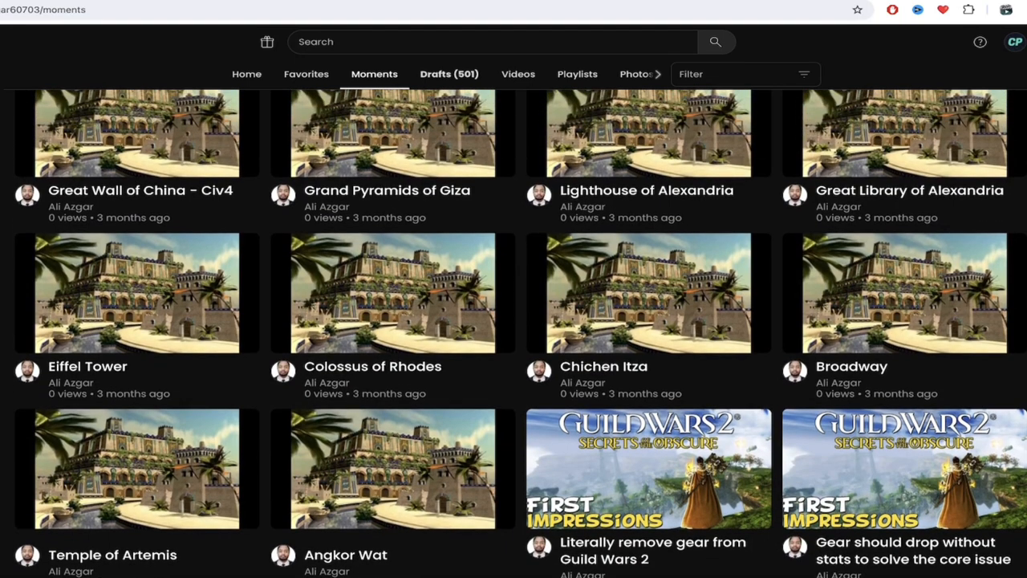
{"action": "scroll", "scroll_direction": "down", "scroll_amount": 3}
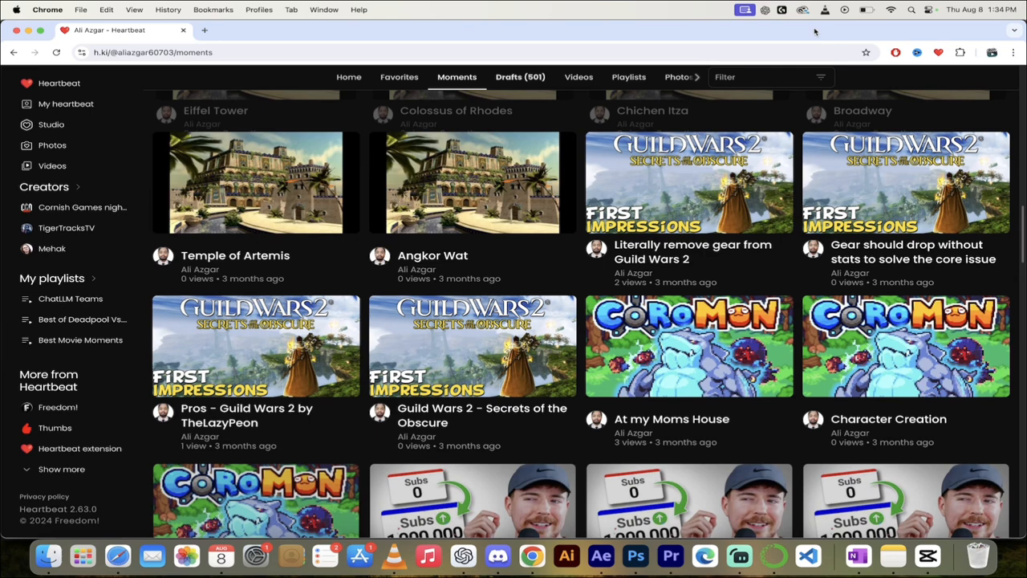
{"action": "mouse_move", "coordinate": [634, 105]}
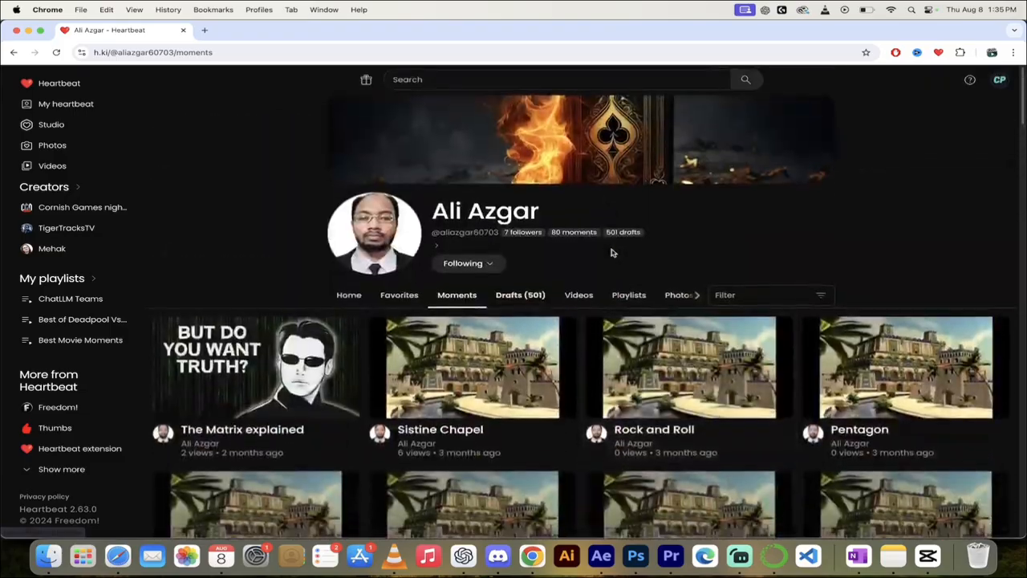
{"action": "scroll", "scroll_direction": "down", "scroll_amount": 3}
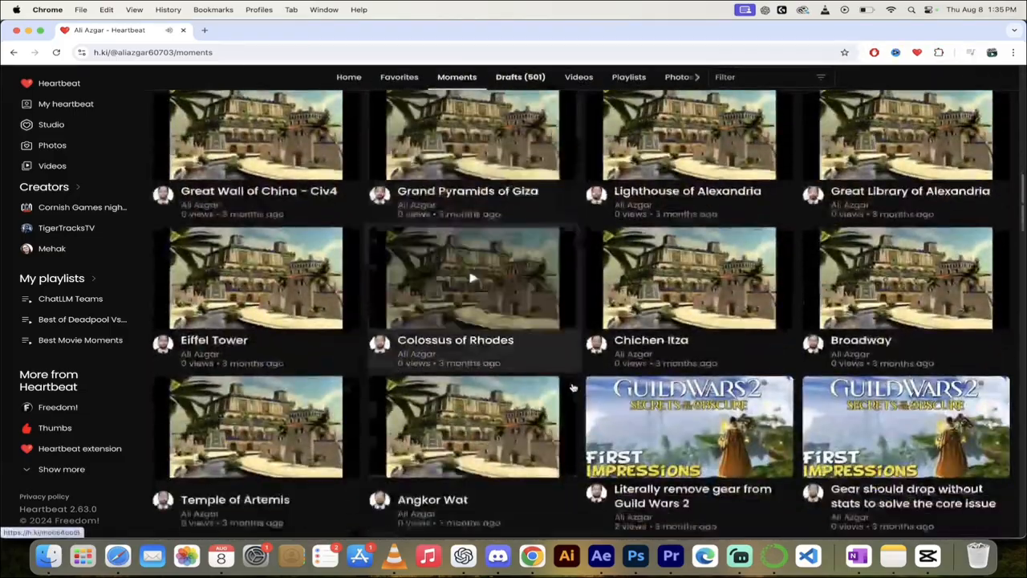
{"action": "scroll", "scroll_direction": "down", "scroll_amount": 3}
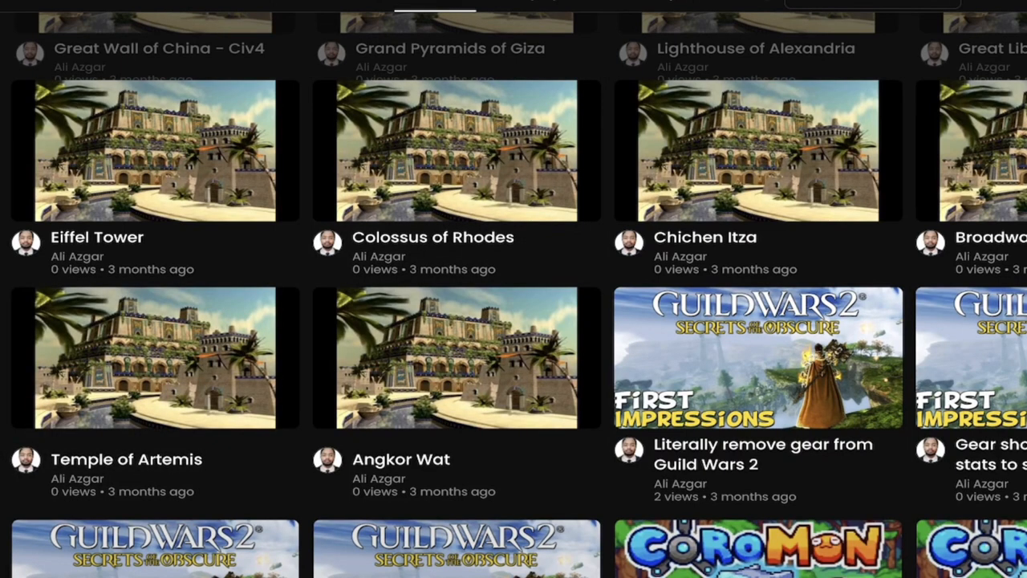
{"action": "mouse_move", "coordinate": [152, 151]}
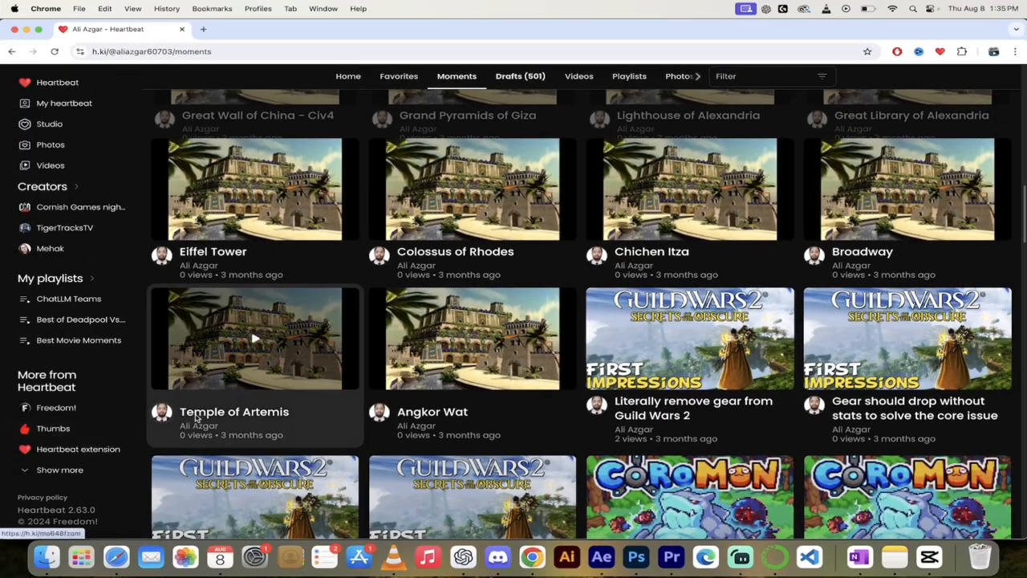
Step: Play the Temple of Artemis moment from Civilization 4 – World Wonders
{"action": "left_click", "coordinate": [254, 337]}
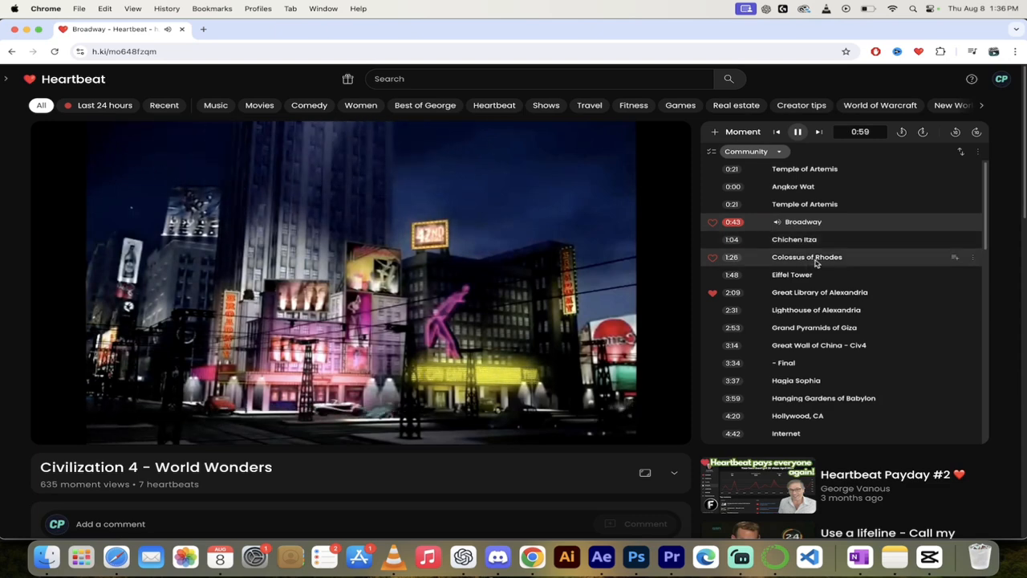
Step: Jump to the Colossus of Rhodes moment and continue into Eiffel Tower
{"action": "left_click", "coordinate": [807, 256]}
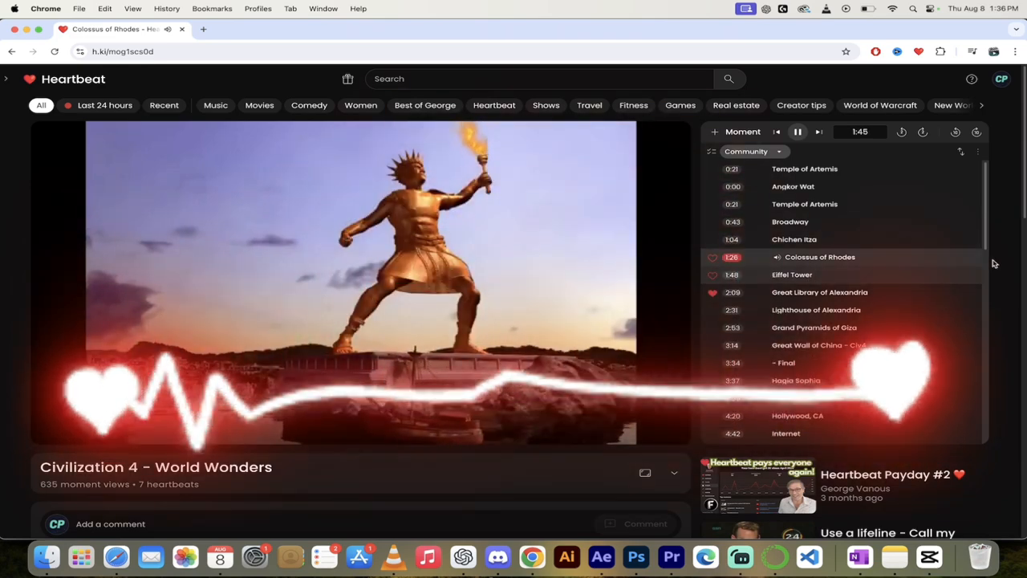
{"action": "left_click", "coordinate": [805, 274]}
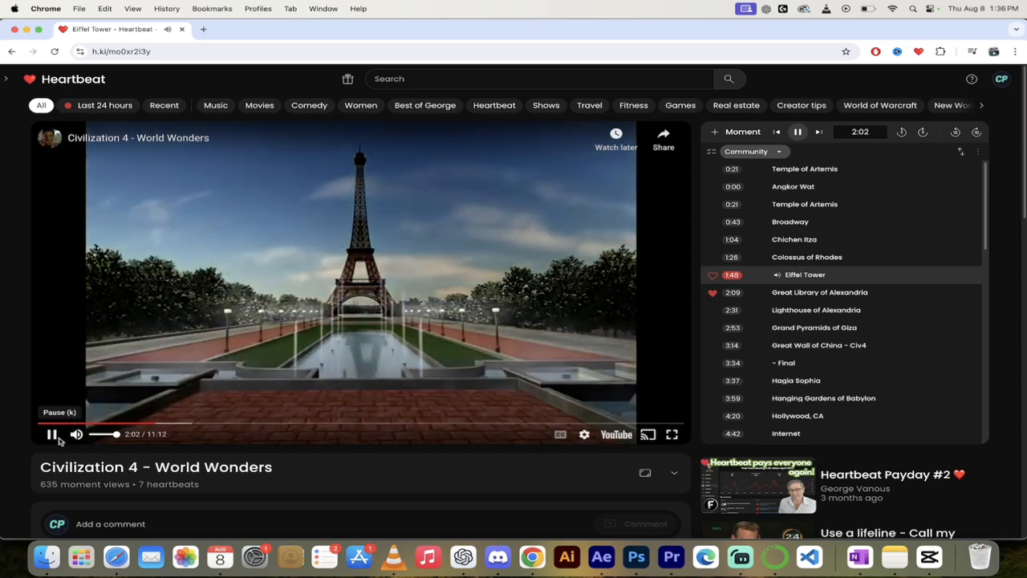
Step: Pause the Eiffel Tower moment and play Great Library of Alexandria instead
{"action": "left_click", "coordinate": [51, 433]}
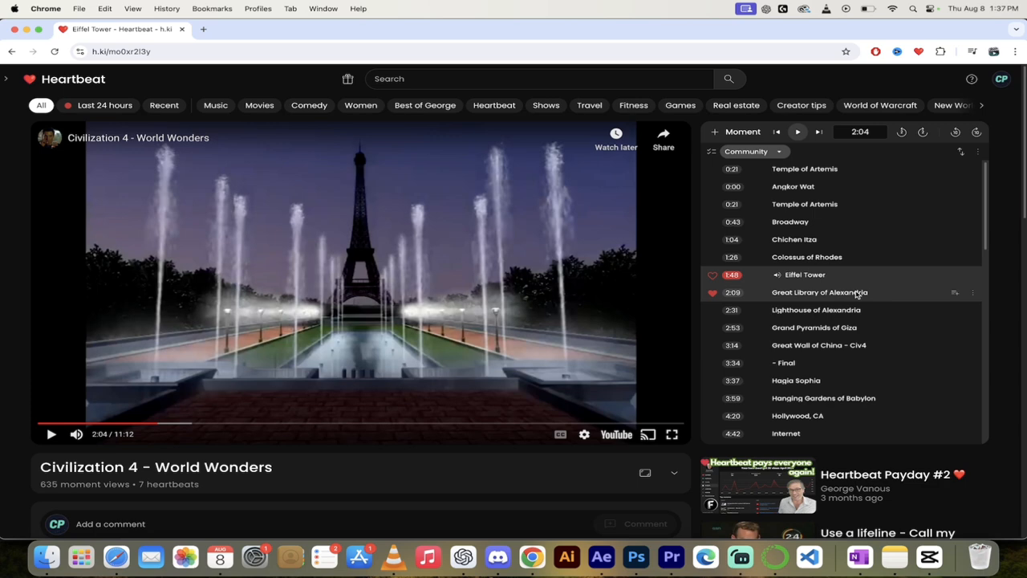
{"action": "mouse_move", "coordinate": [824, 297]}
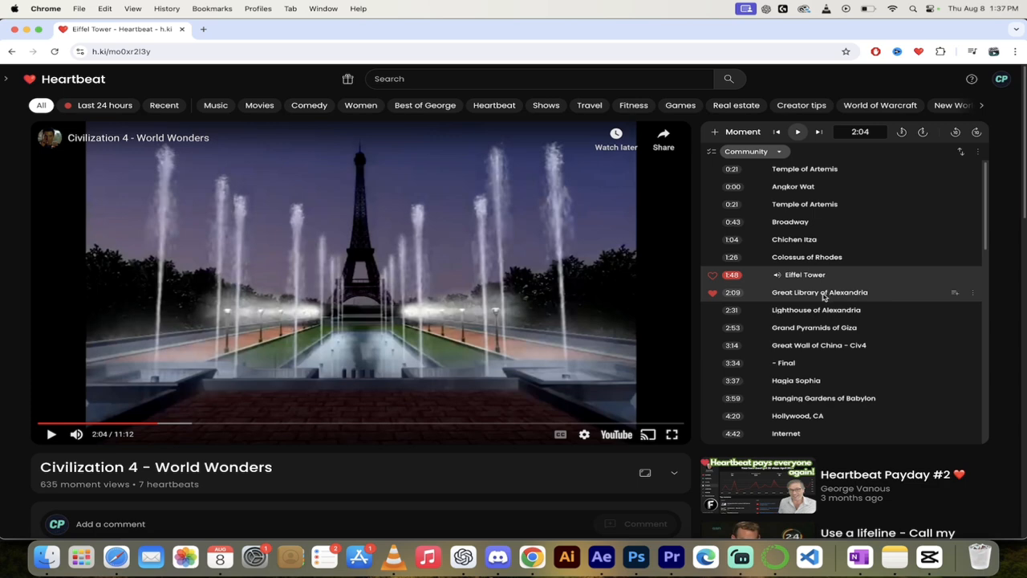
{"action": "left_click", "coordinate": [819, 292]}
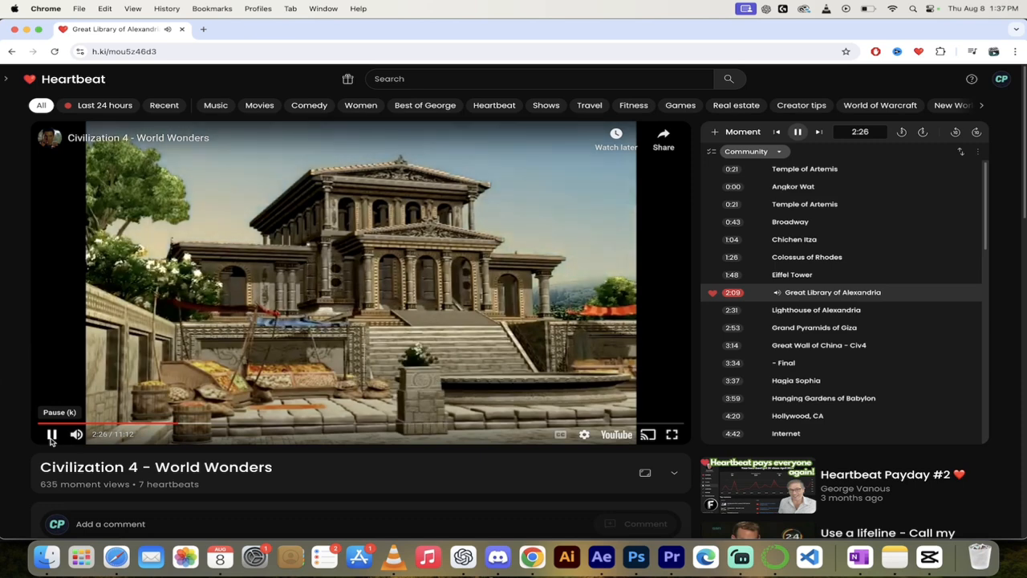
{"action": "left_click", "coordinate": [51, 433]}
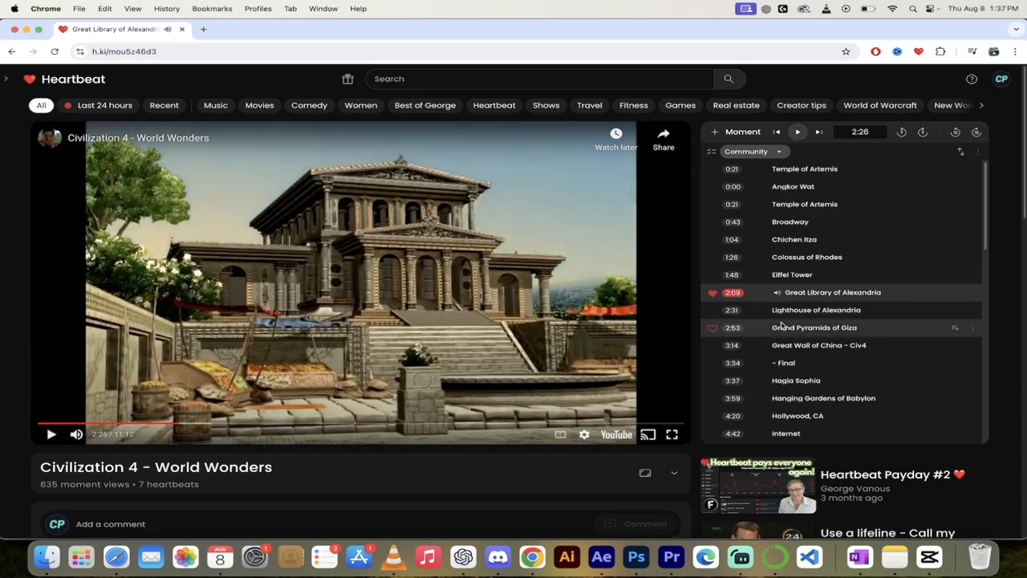
{"action": "scroll", "scroll_direction": "down", "scroll_amount": 3}
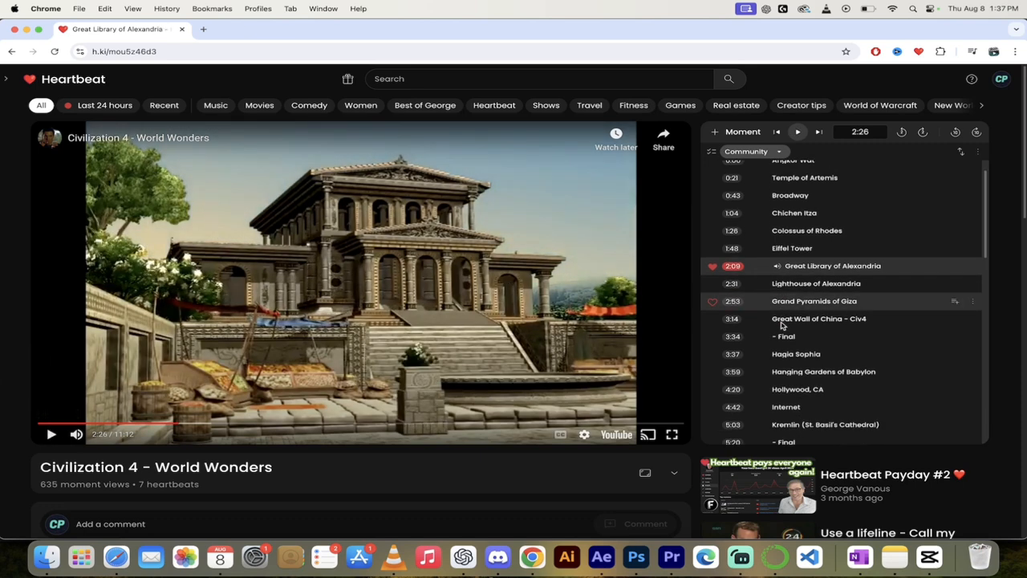
{"action": "scroll", "scroll_direction": "down", "scroll_amount": 3}
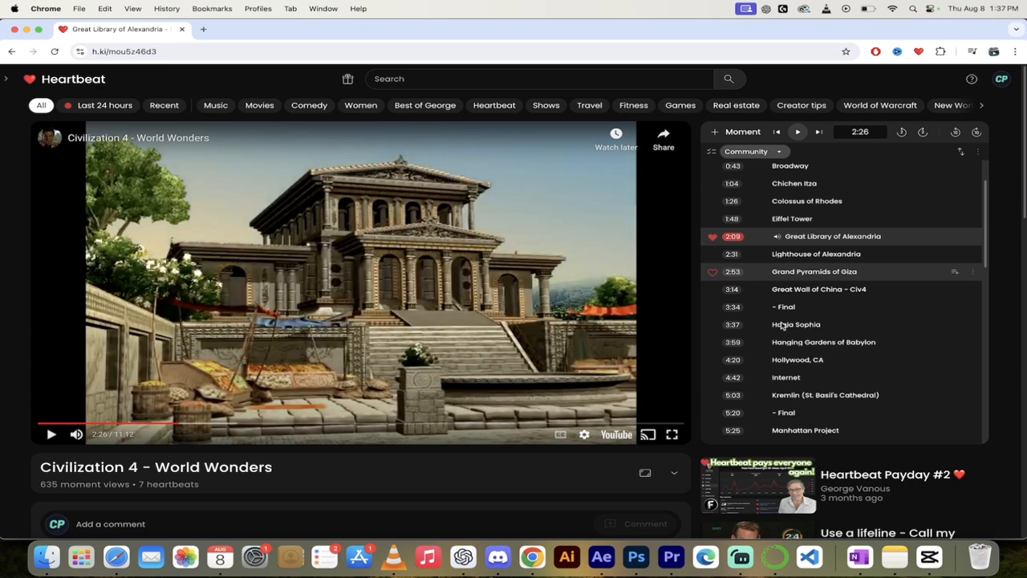
{"action": "scroll", "scroll_direction": "down", "scroll_amount": 3}
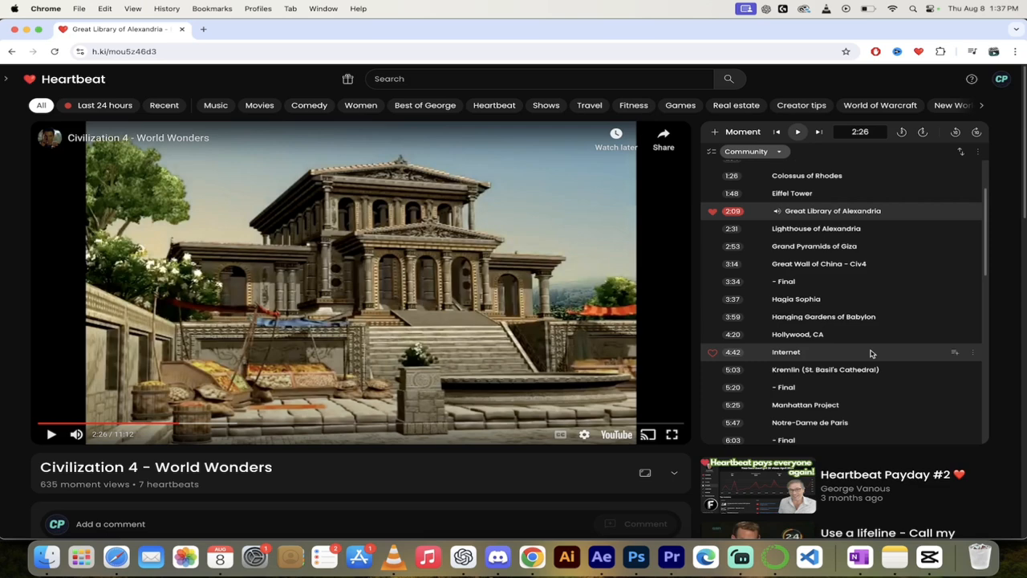
{"action": "mouse_move", "coordinate": [847, 347]}
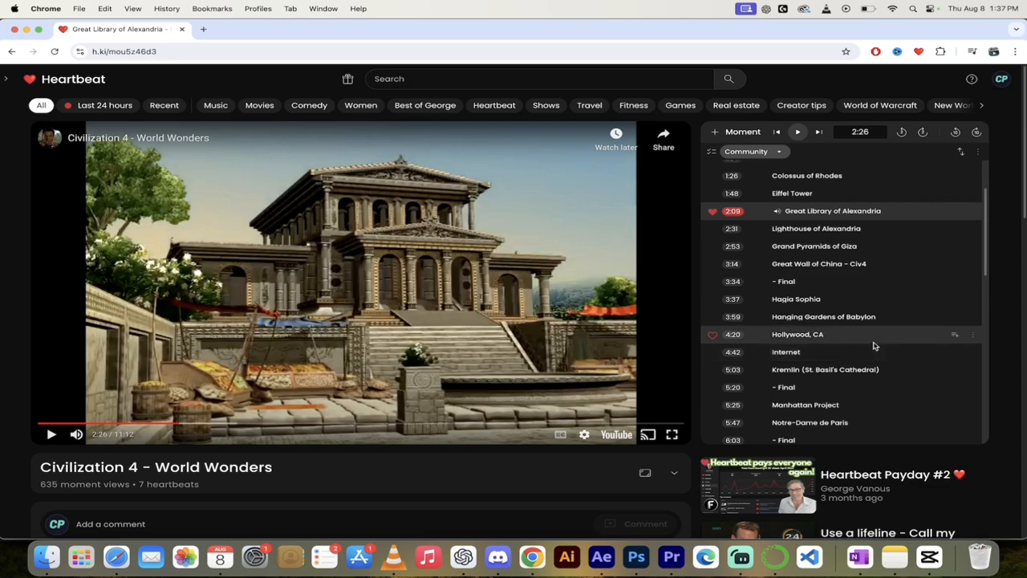
{"action": "mouse_move", "coordinate": [822, 254]}
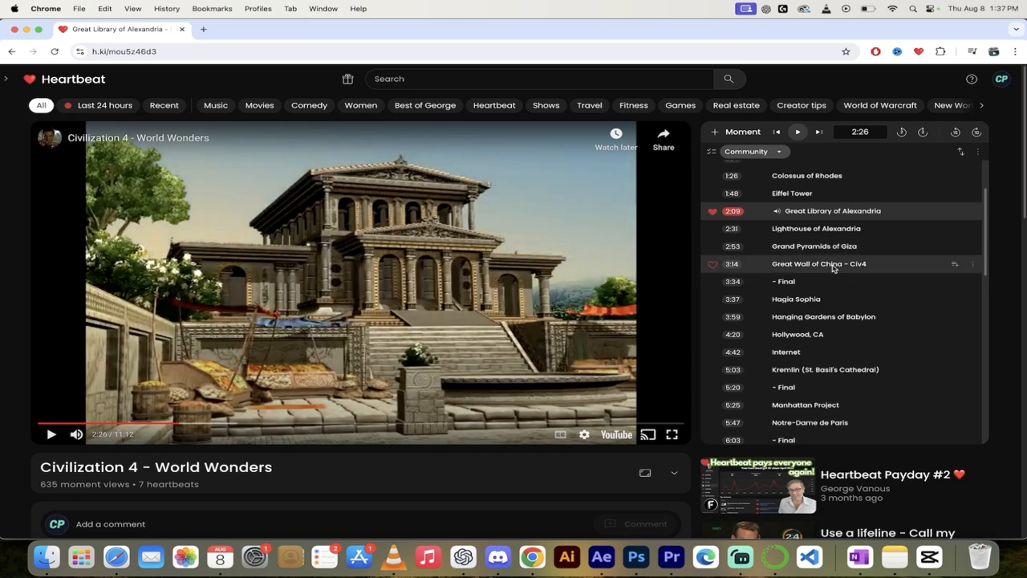
{"action": "mouse_move", "coordinate": [828, 315]}
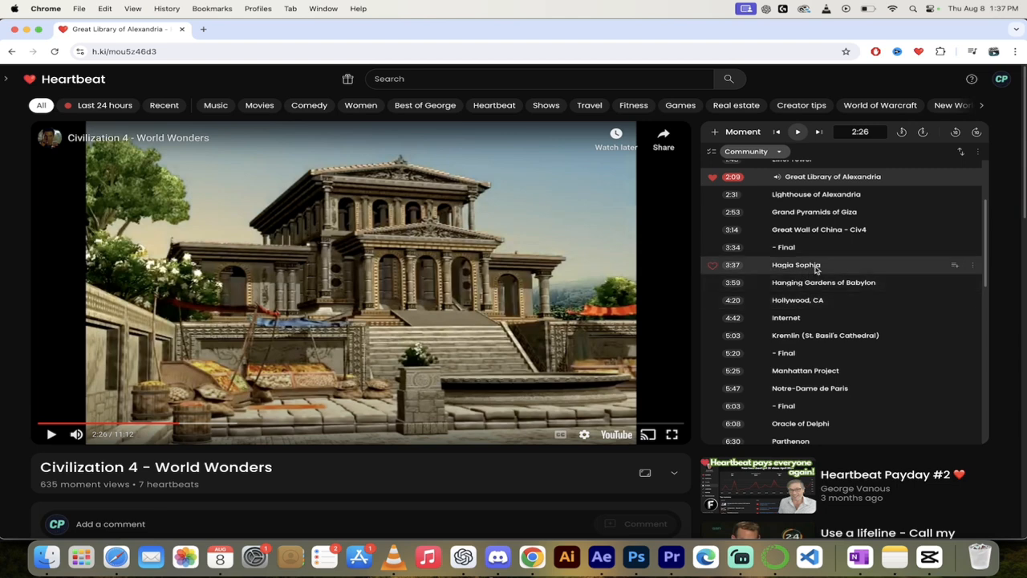
{"action": "mouse_move", "coordinate": [813, 267]}
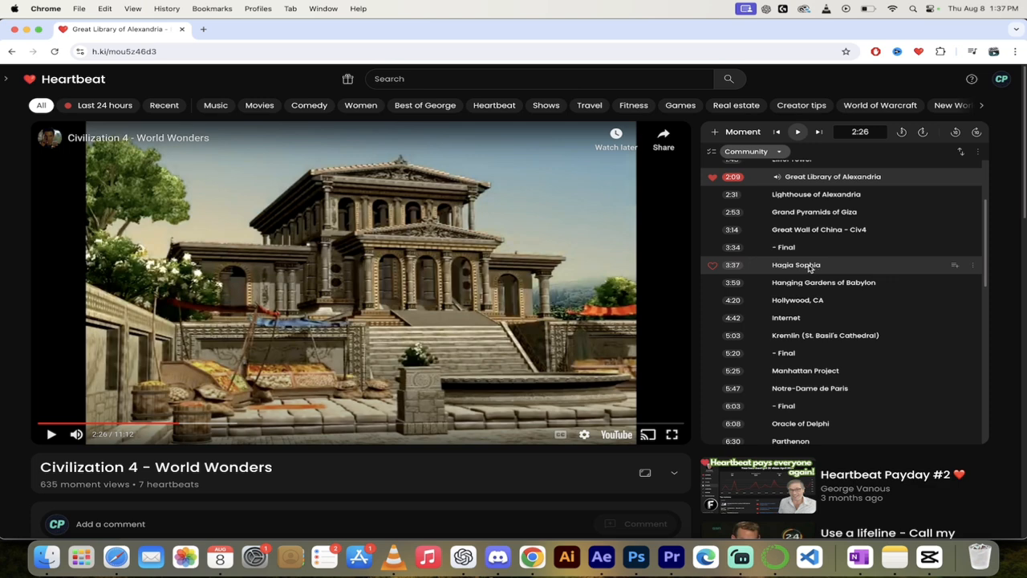
{"action": "left_click", "coordinate": [796, 265]}
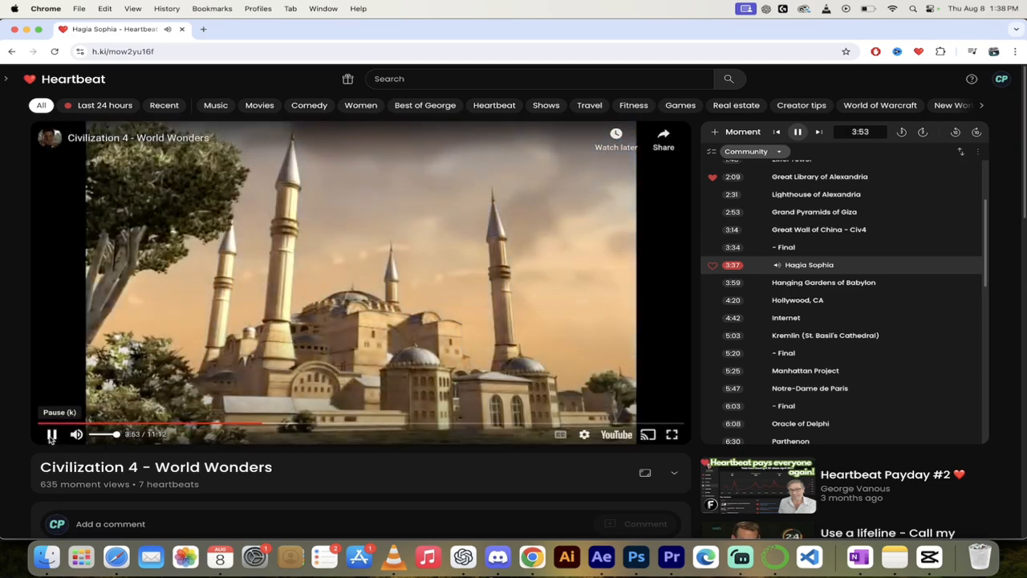
Step: Pause the Hagia Sophia moment at 3:54
{"action": "left_click", "coordinate": [50, 433]}
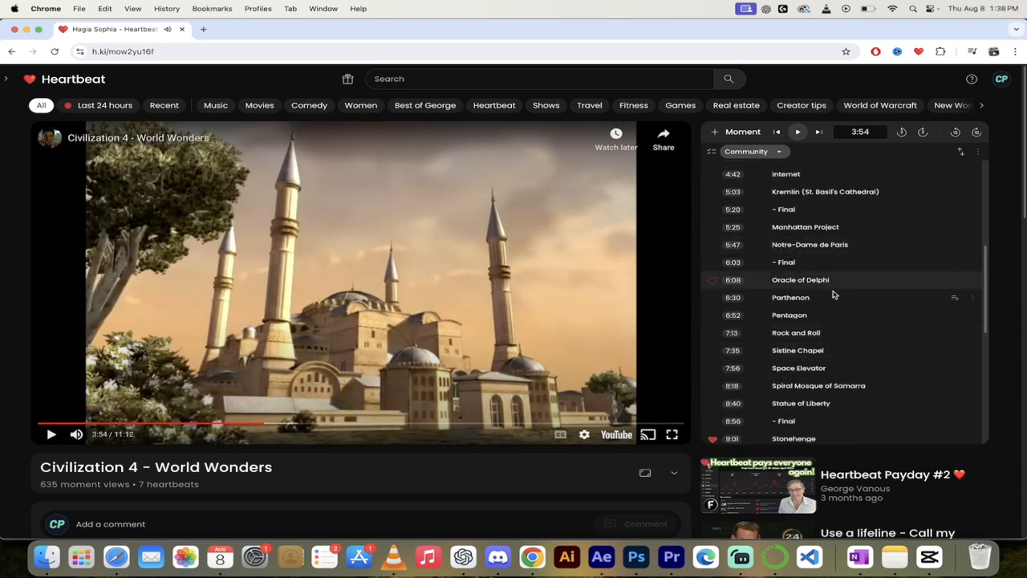
{"action": "scroll", "scroll_direction": "down", "scroll_amount": 3}
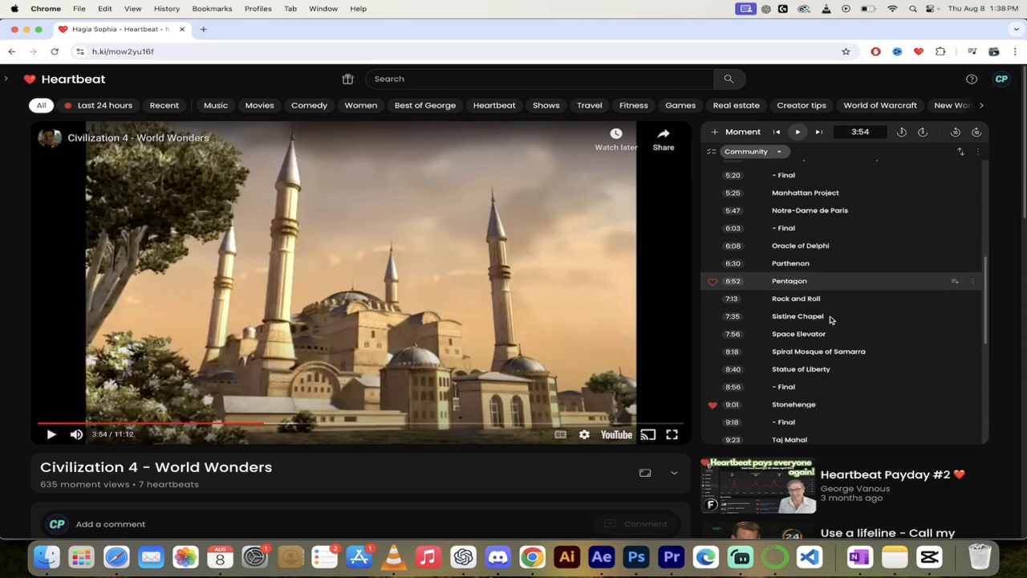
{"action": "scroll", "scroll_direction": "down", "scroll_amount": 3}
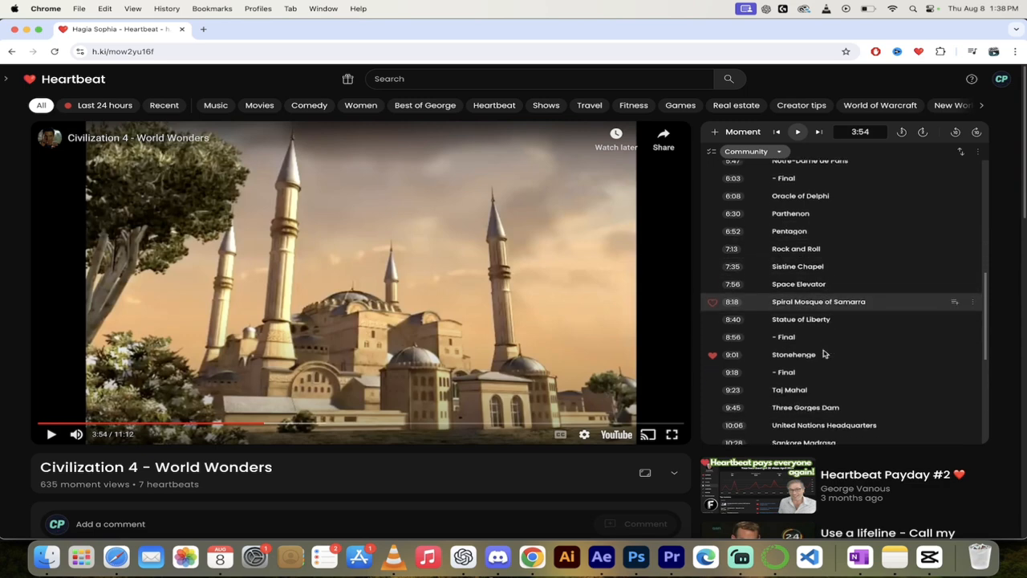
{"action": "scroll", "scroll_direction": "down", "scroll_amount": 3}
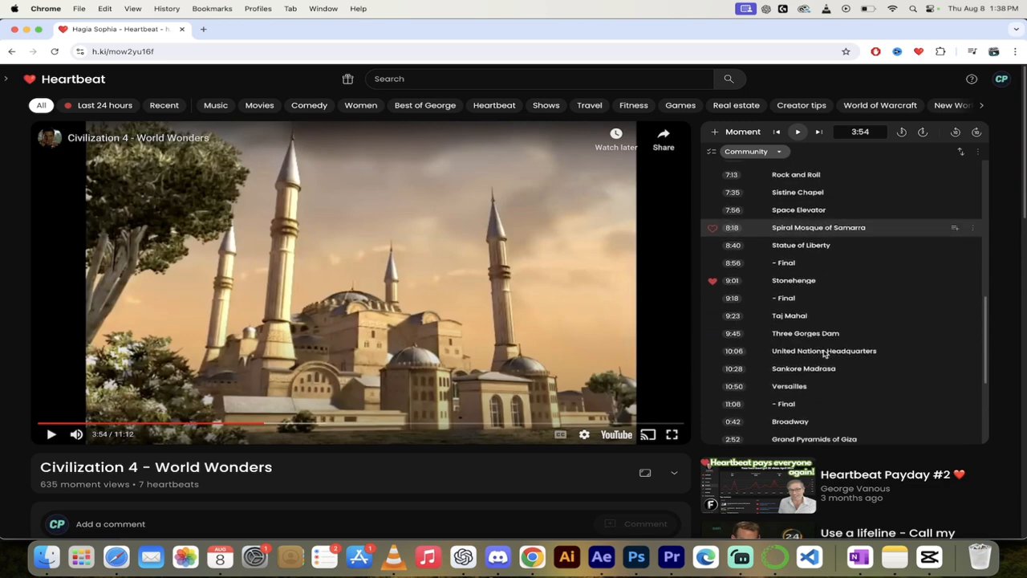
{"action": "scroll", "scroll_direction": "down", "scroll_amount": 3}
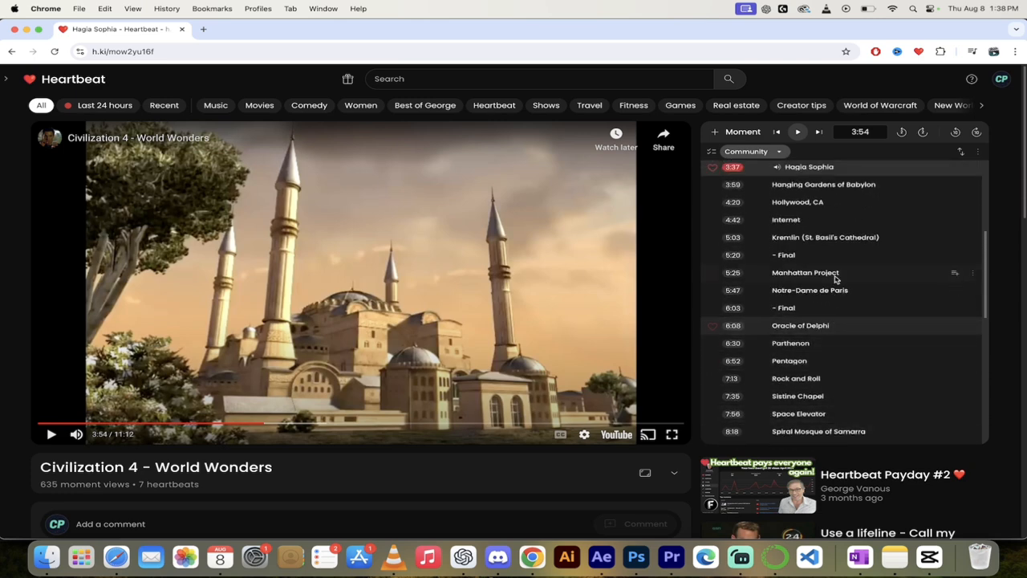
{"action": "scroll", "scroll_direction": "down", "scroll_amount": 3}
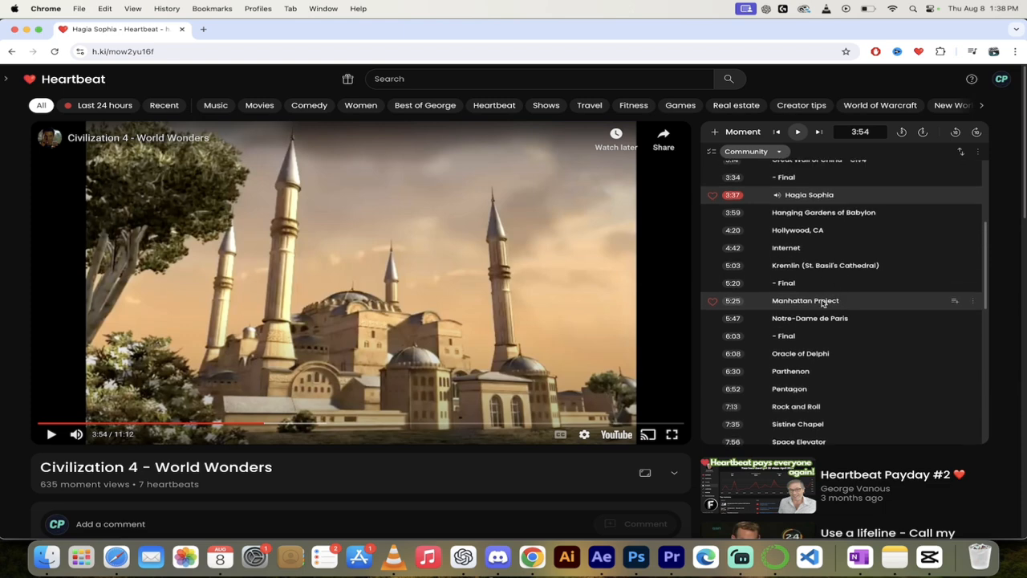
{"action": "left_click", "coordinate": [804, 300]}
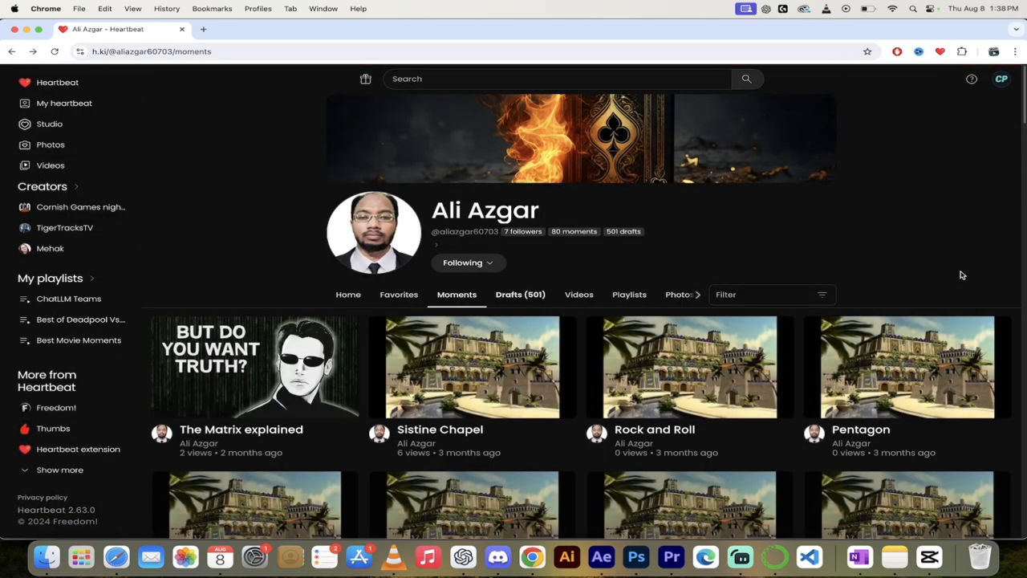
Step: Scroll the Moments grid and open The Matrix explained moment
{"action": "scroll", "scroll_direction": "down", "scroll_amount": 3}
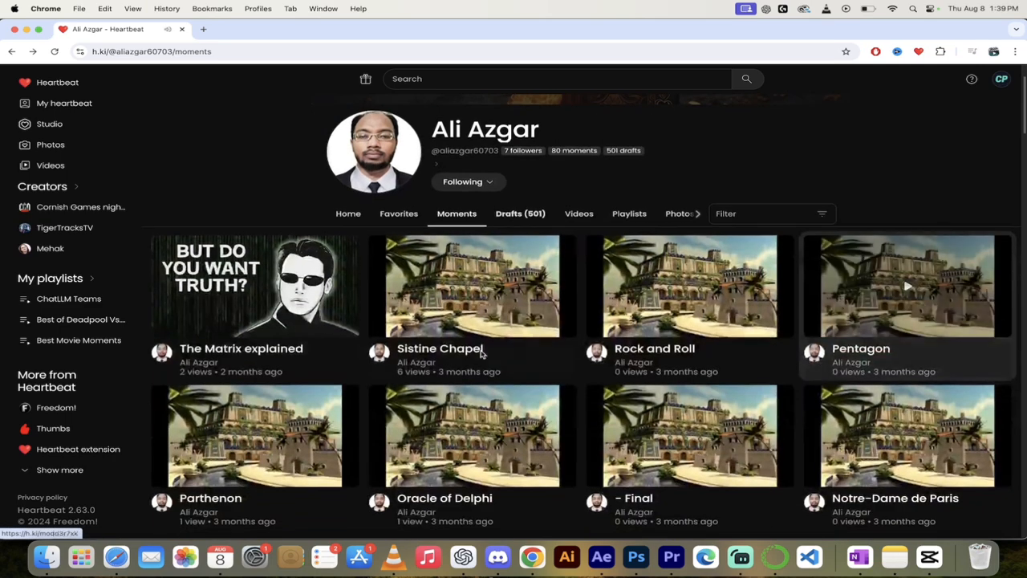
{"action": "mouse_move", "coordinate": [281, 359]}
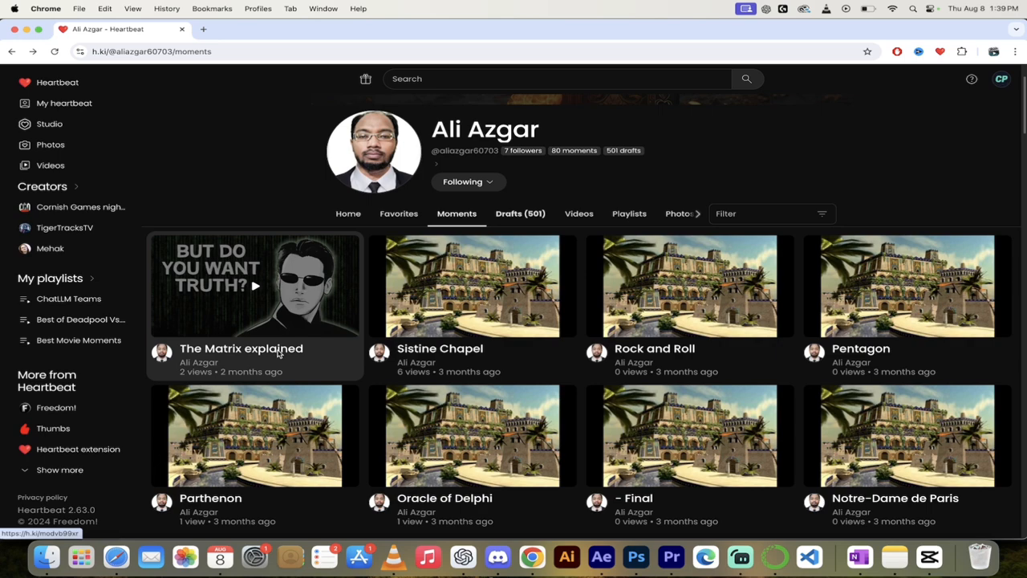
{"action": "left_click", "coordinate": [255, 286]}
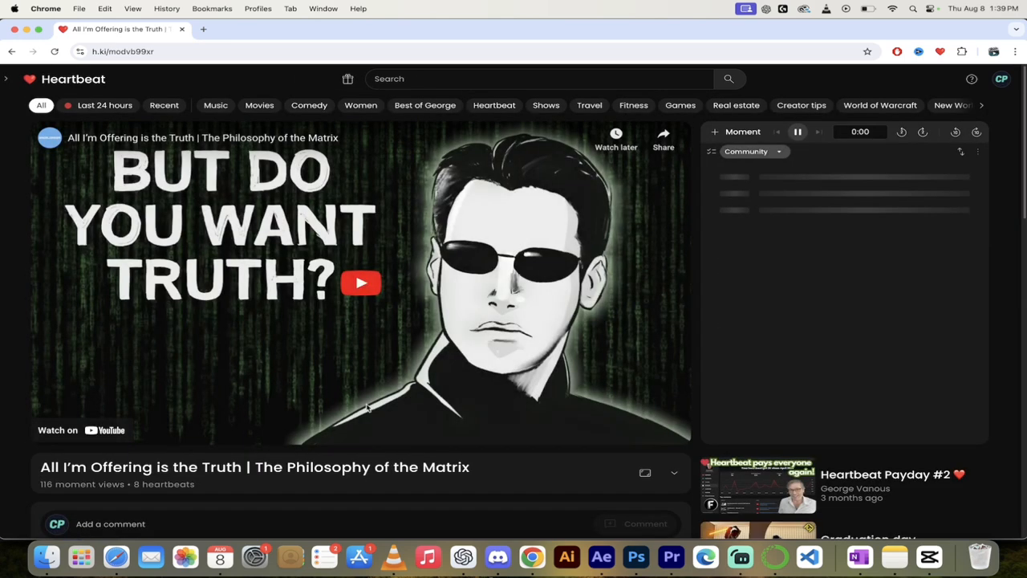
Step: Play The Philosophy of the Matrix video and pause at the red pill blue pill moment, 0:21
{"action": "left_click", "coordinate": [360, 282]}
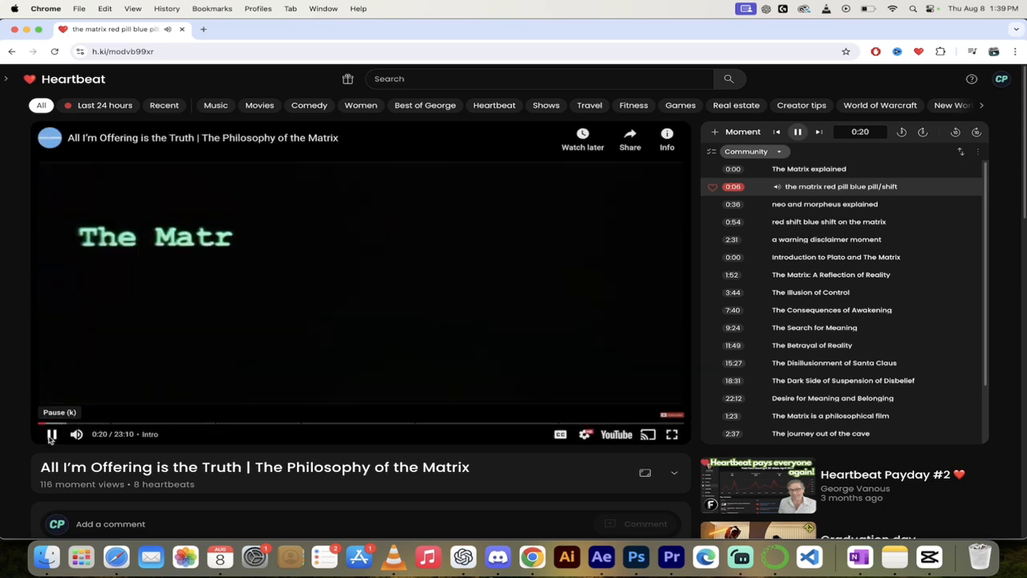
{"action": "left_click", "coordinate": [51, 434]}
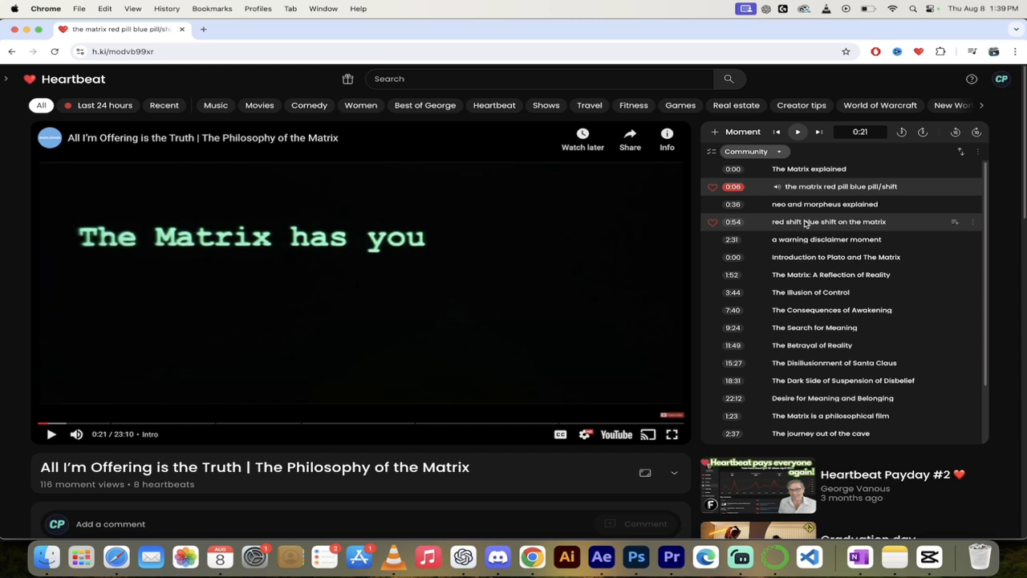
Step: Jump to the 'red shift blue shift on the matrix' moment
{"action": "left_click", "coordinate": [828, 221]}
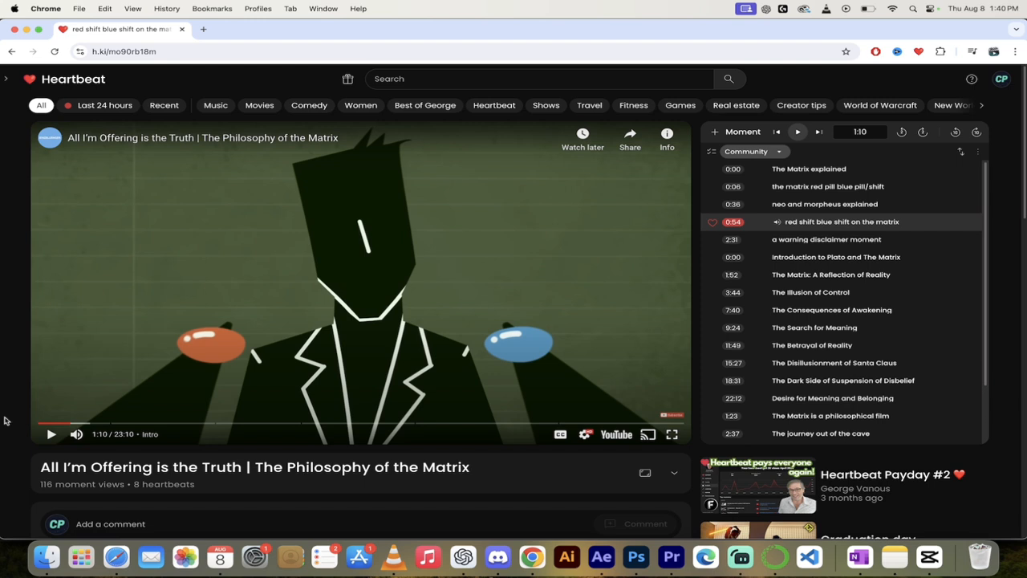
{"action": "mouse_move", "coordinate": [10, 137]}
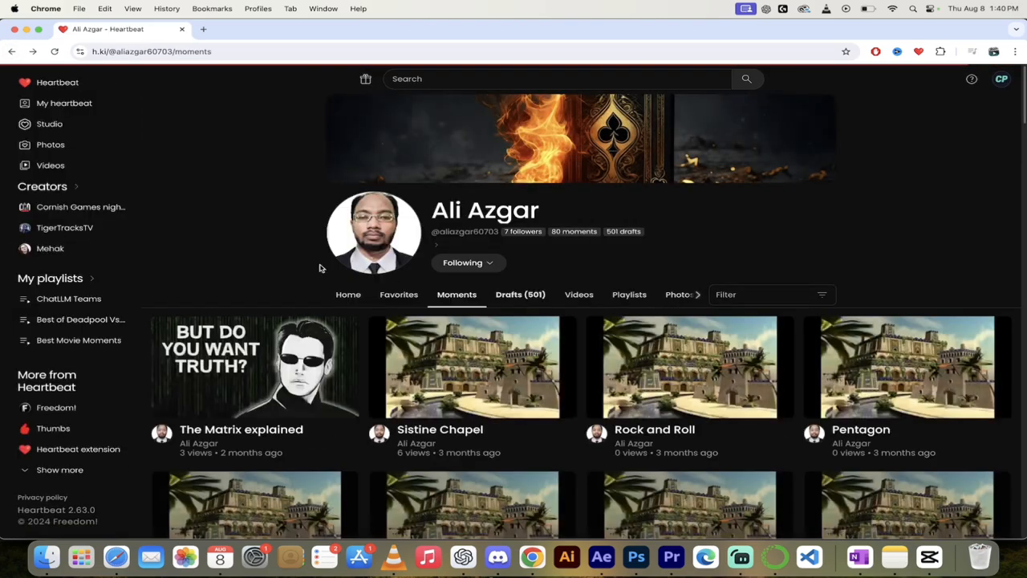
{"action": "scroll", "scroll_direction": "down", "scroll_amount": 3}
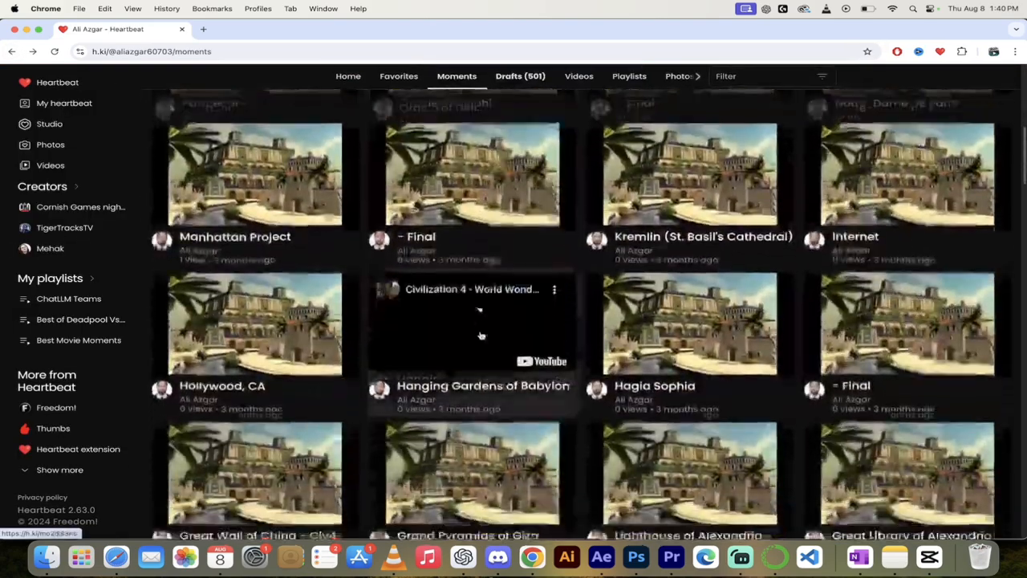
{"action": "scroll", "scroll_direction": "down", "scroll_amount": 3}
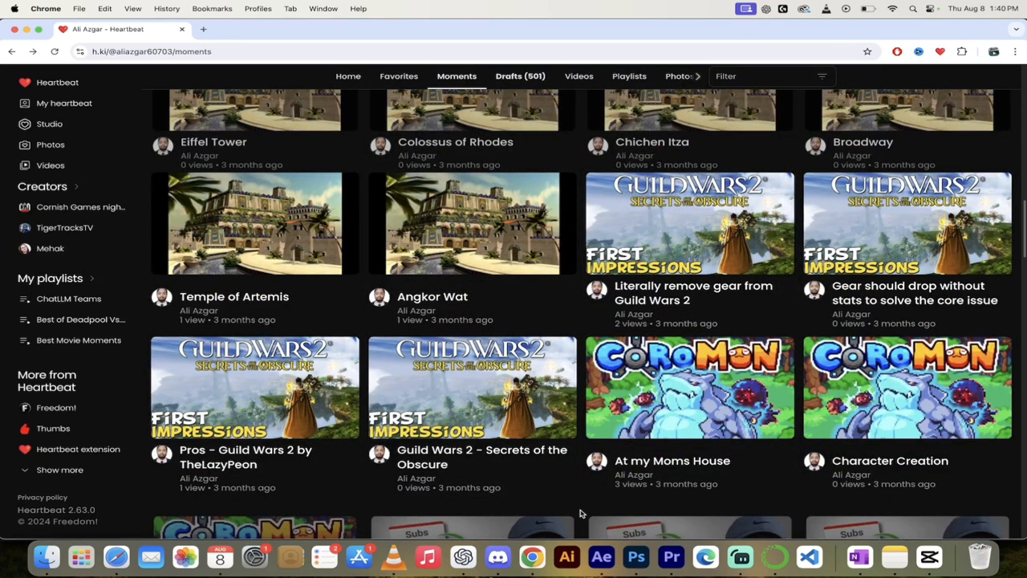
{"action": "scroll", "scroll_direction": "down", "scroll_amount": 3}
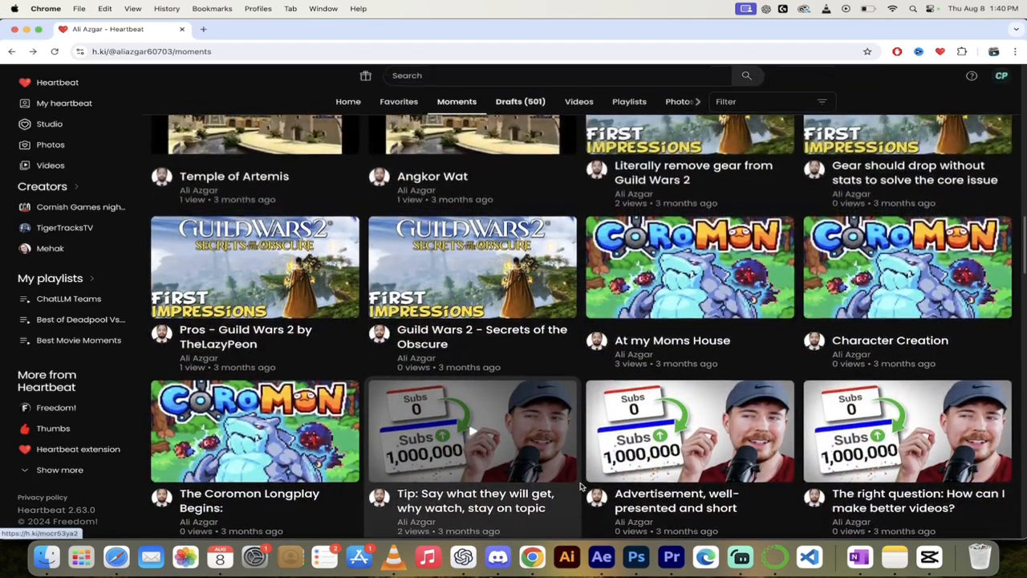
{"action": "scroll", "scroll_direction": "up", "scroll_amount": 3}
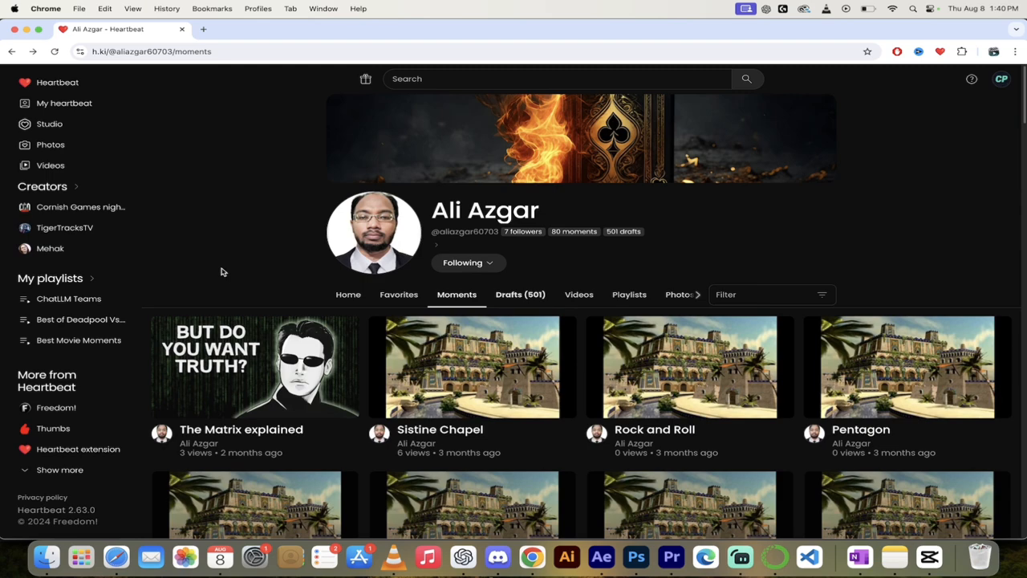
{"action": "mouse_move", "coordinate": [738, 556]}
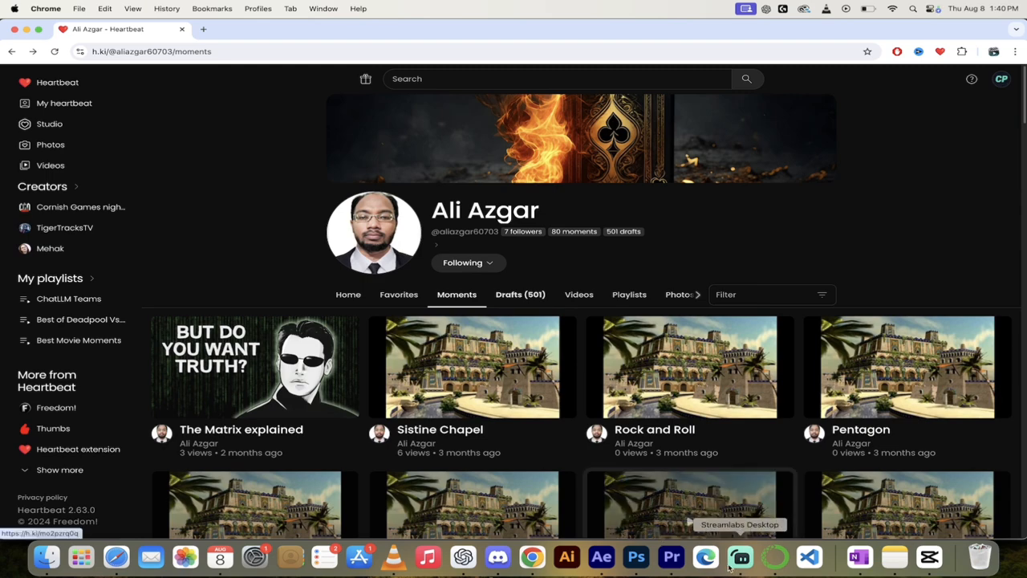